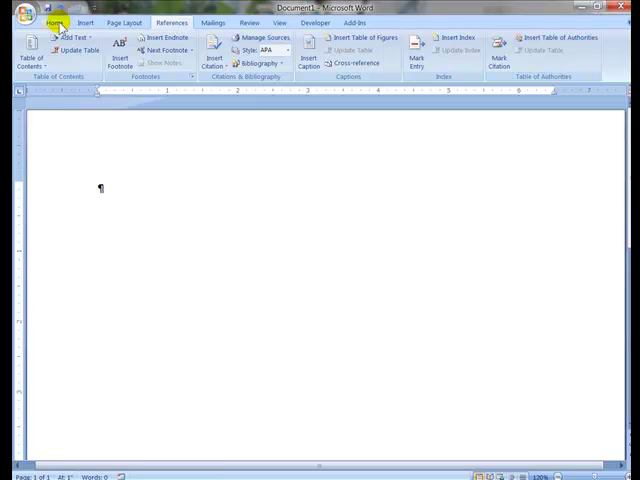
# - Choose MLA from the References citation style list
pyautogui.click(54, 22)
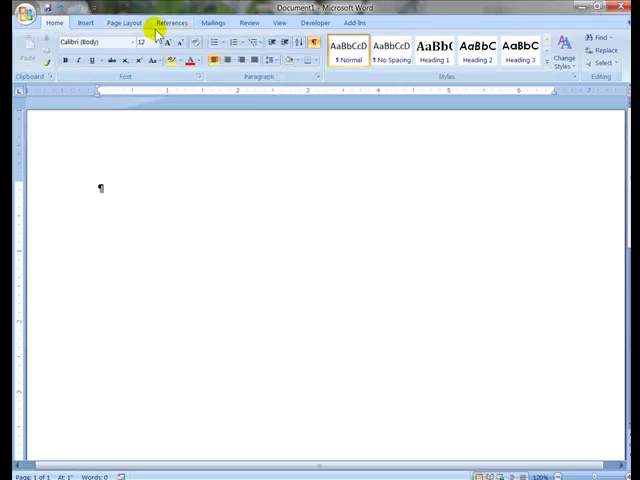
pyautogui.click(172, 22)
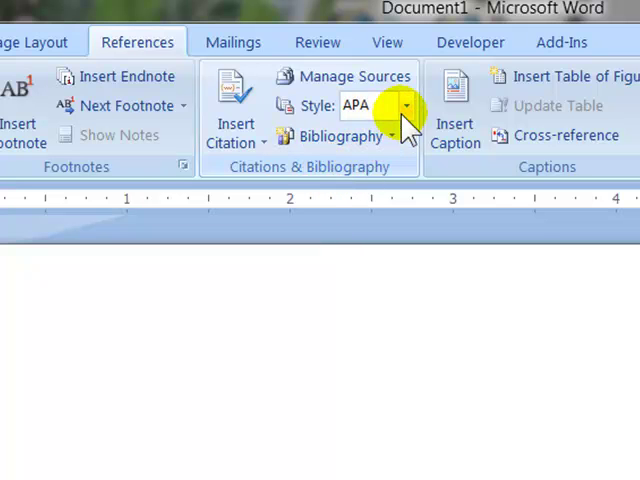
pyautogui.click(404, 104)
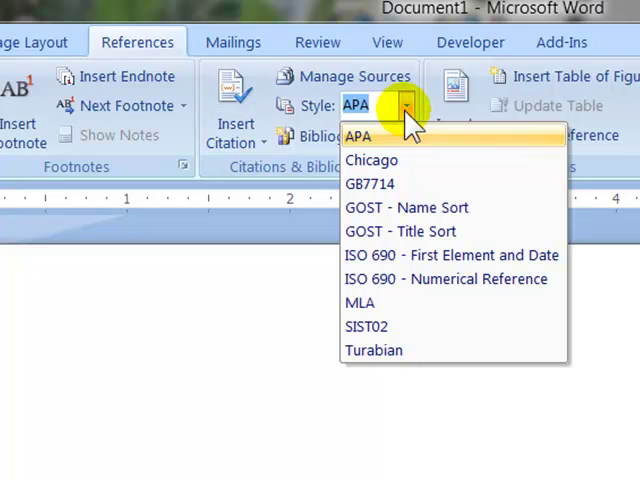
pyautogui.moveTo(390, 160)
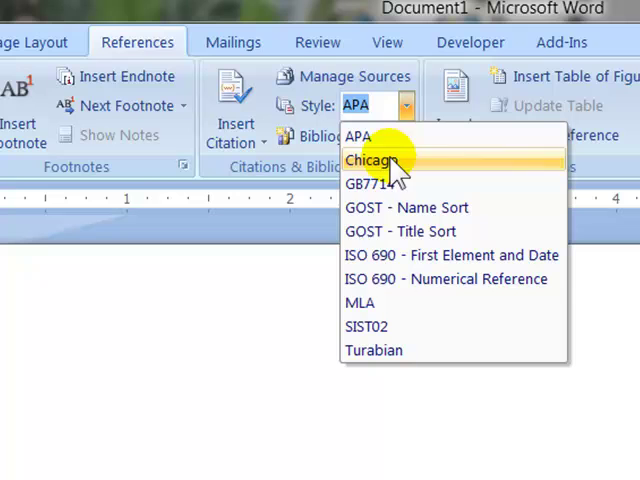
pyautogui.moveTo(360, 304)
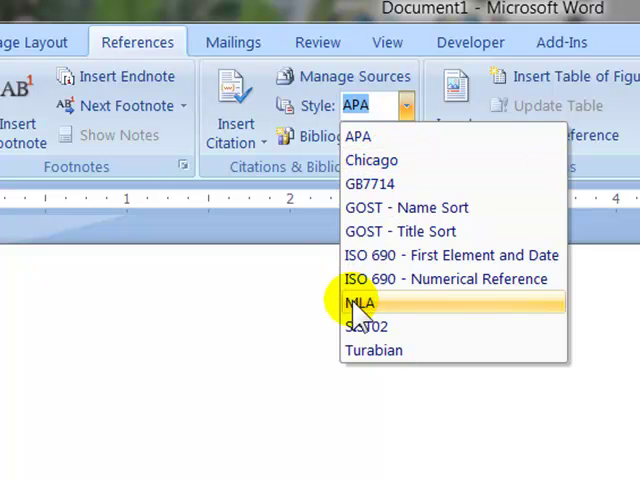
pyautogui.click(358, 302)
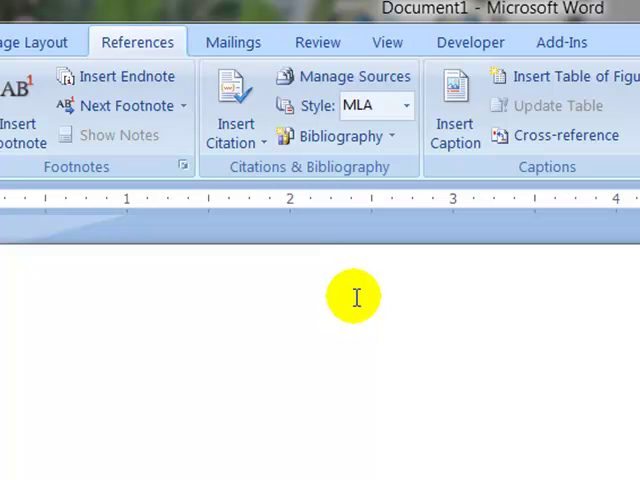
pyautogui.moveTo(358, 290)
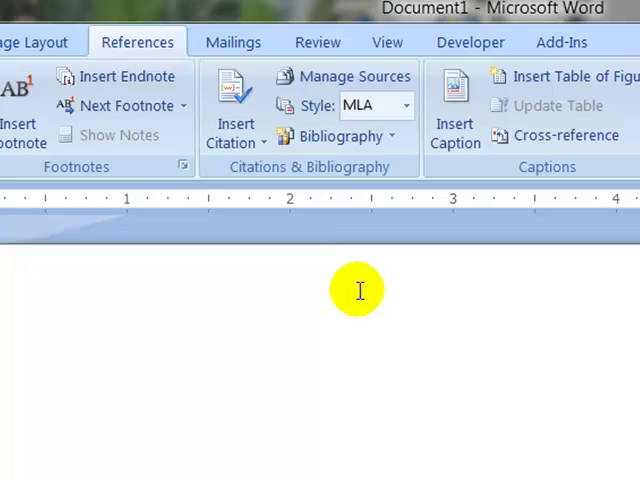
pyautogui.moveTo(356, 264)
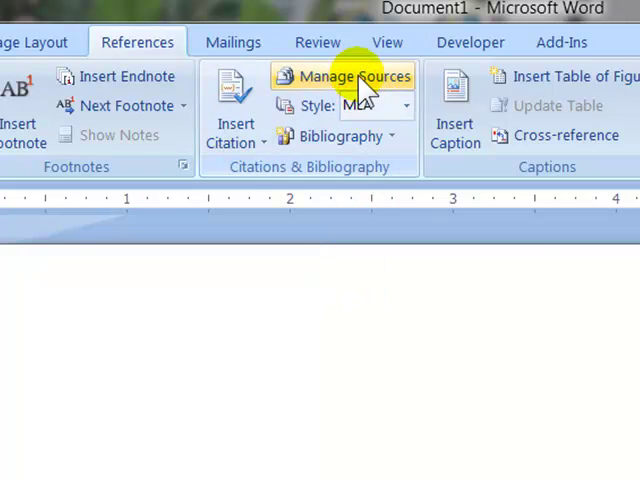
pyautogui.moveTo(356, 76)
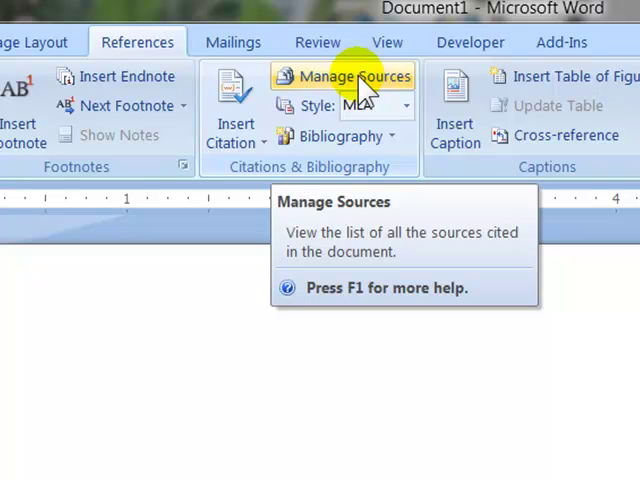
# - Delete the old Bureau of Labor Statistics source in Source Manager and start a new Web site source
pyautogui.click(344, 76)
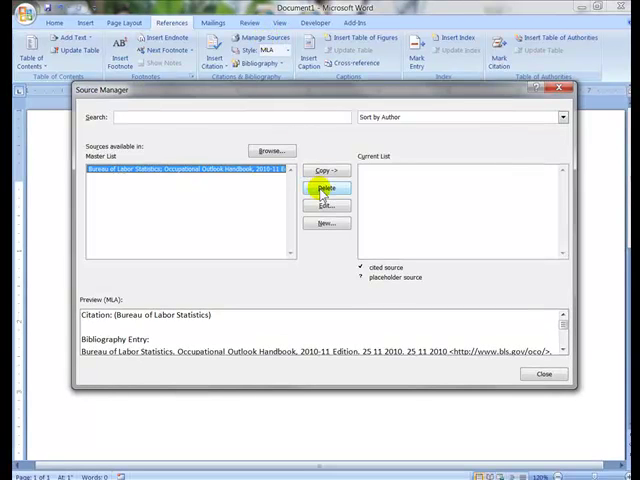
pyautogui.click(324, 188)
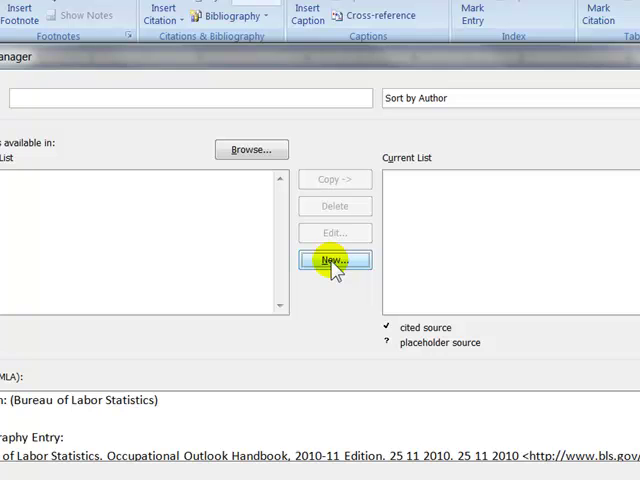
pyautogui.click(334, 260)
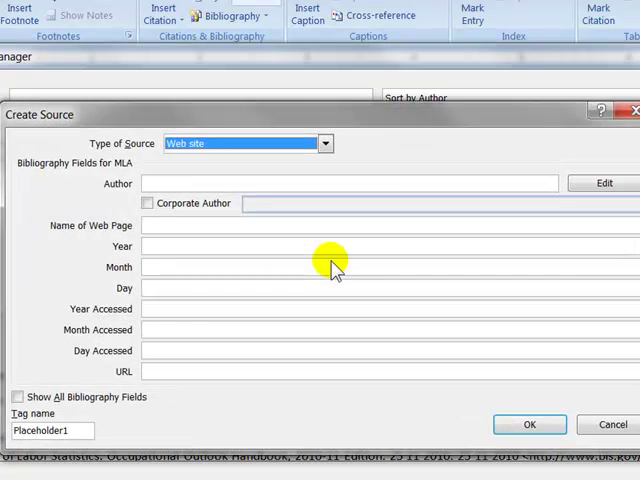
pyautogui.click(324, 144)
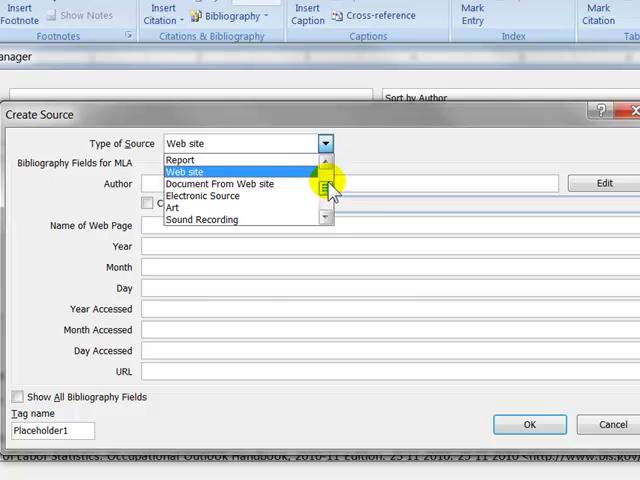
pyautogui.click(184, 172)
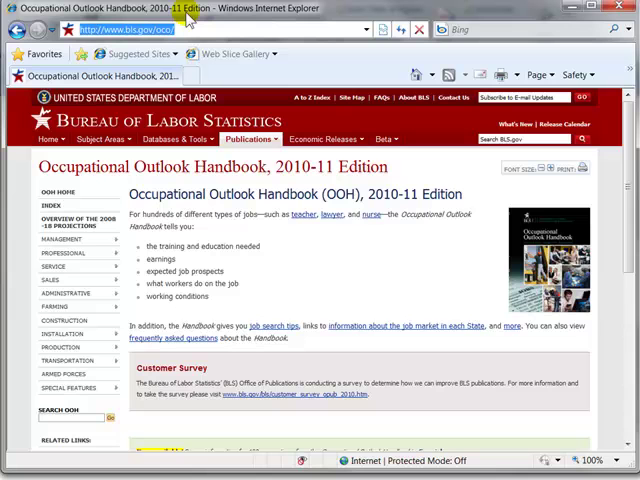
pyautogui.moveTo(188, 16)
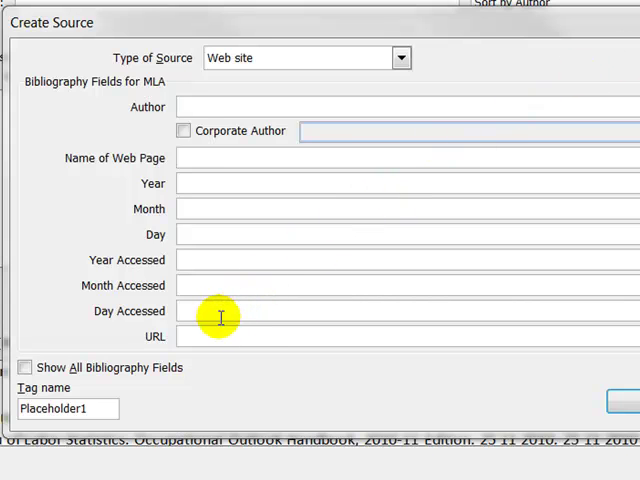
# - Paste the handbook URL and enter Bureau of Labor Statistics as corporate author
pyautogui.click(196, 336)
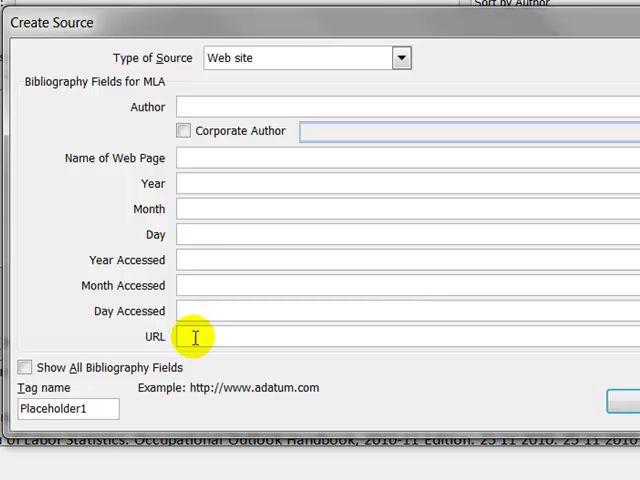
pyautogui.click(190, 336)
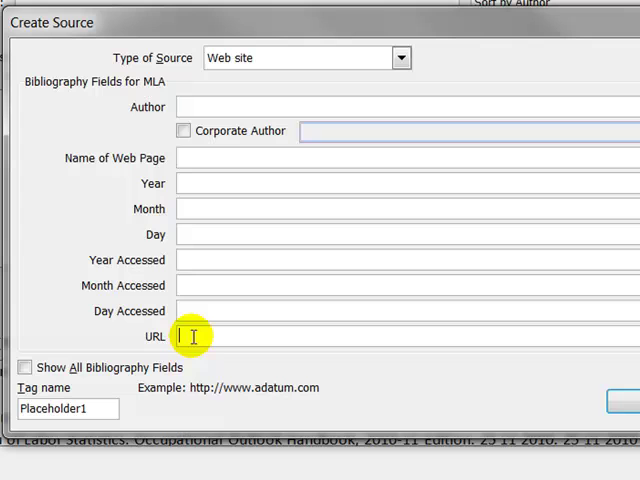
pyautogui.rightClick(184, 336)
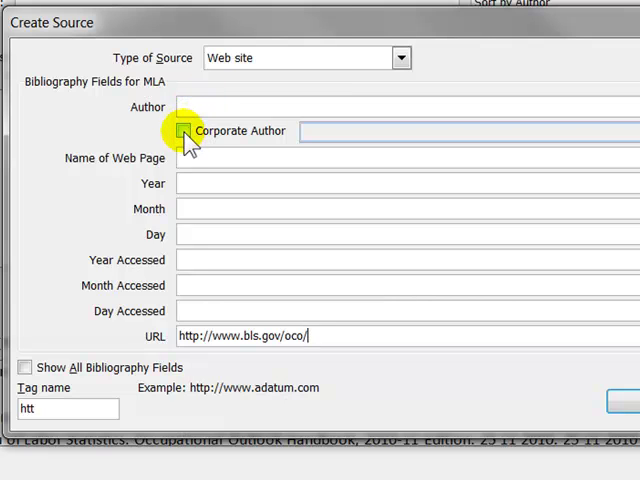
pyautogui.click(184, 132)
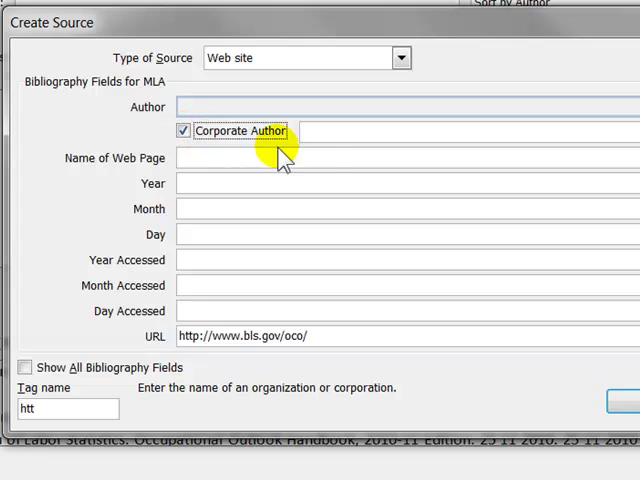
pyautogui.write('B')
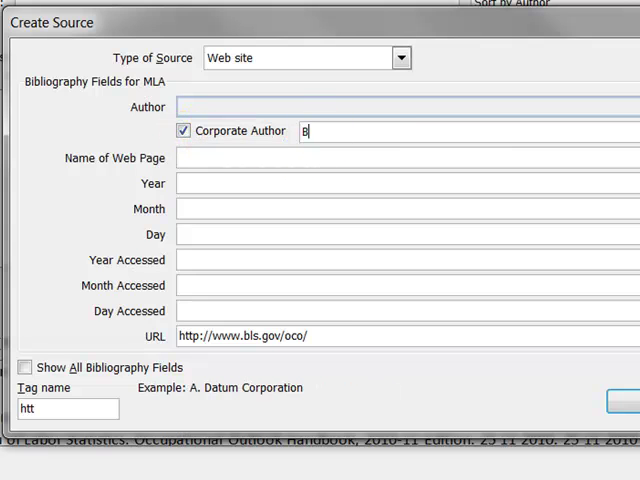
pyautogui.write('ureau of')
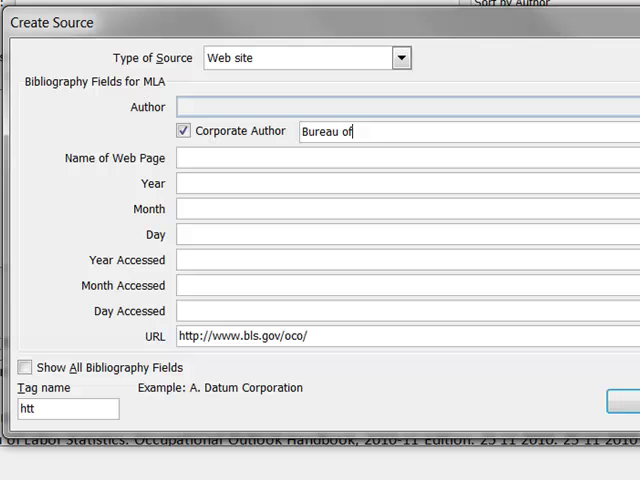
pyautogui.write('Labor Statistics')
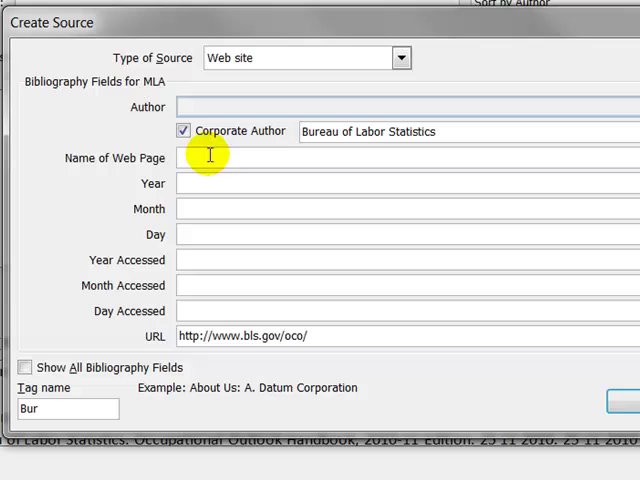
# - Enter the page name Occupational Outlook Handbook, 2010-11 Edition
pyautogui.write('Occupational Outlook Handbook')
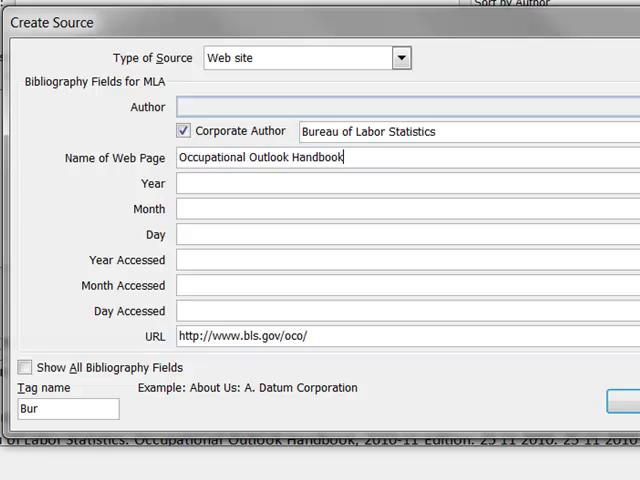
pyautogui.write(', 2010-11')
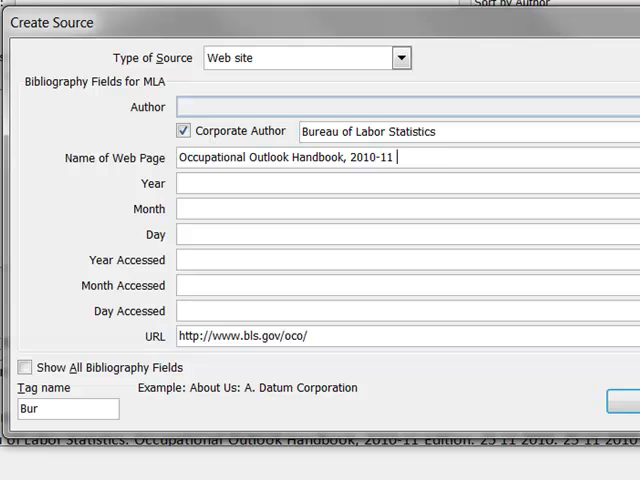
pyautogui.write('Edition')
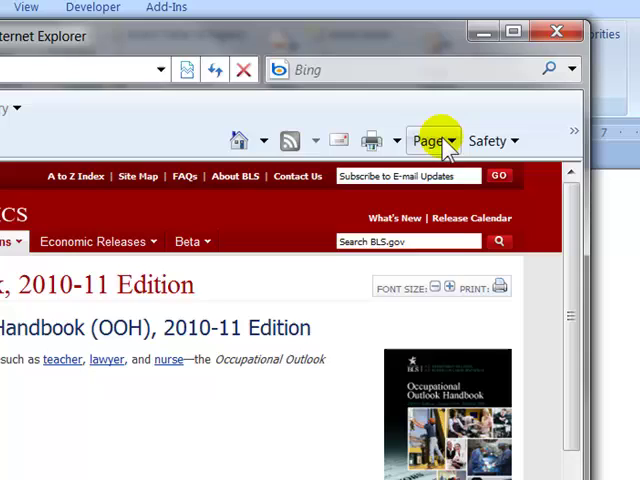
# - Check the Handbook page's properties in Internet Explorer and scroll through the page
pyautogui.click(424, 140)
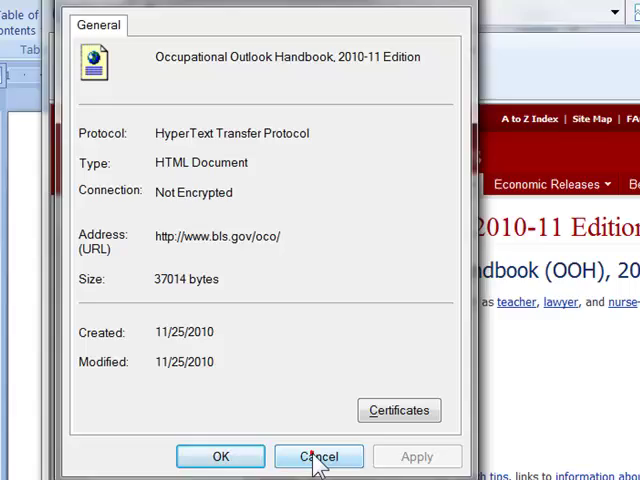
pyautogui.click(318, 456)
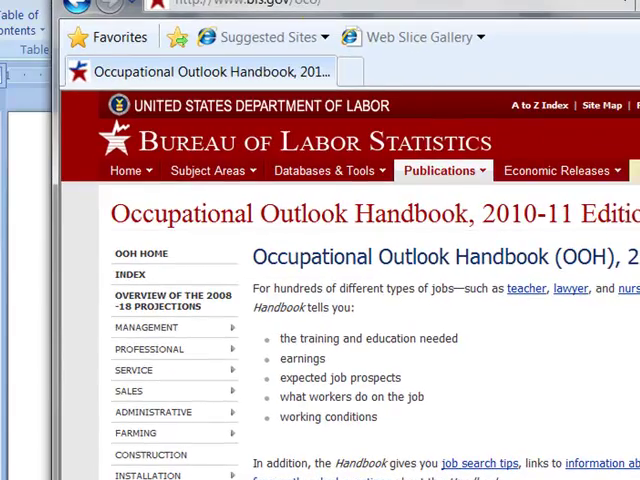
pyautogui.scroll(-3)
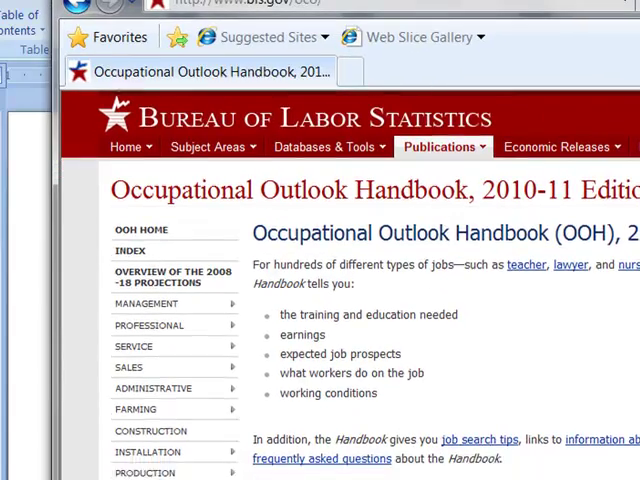
pyautogui.scroll(-3)
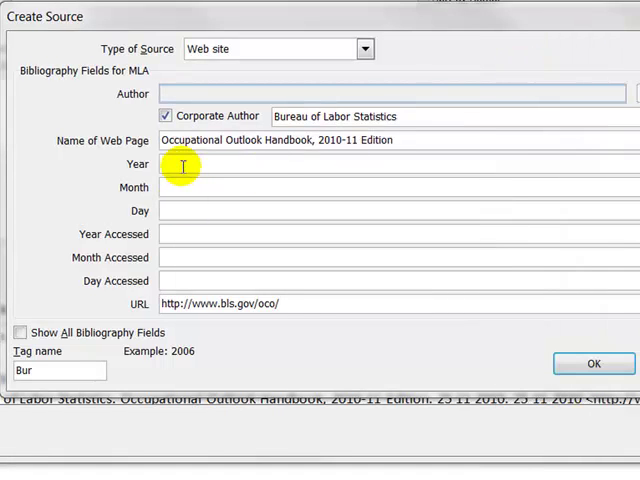
# - Enter the date 2010 / 11 / 25 and save the new web source
pyautogui.write('2010')
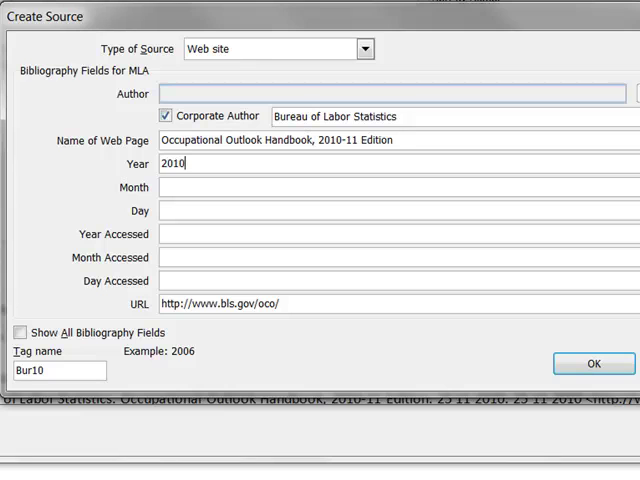
pyautogui.write('11')
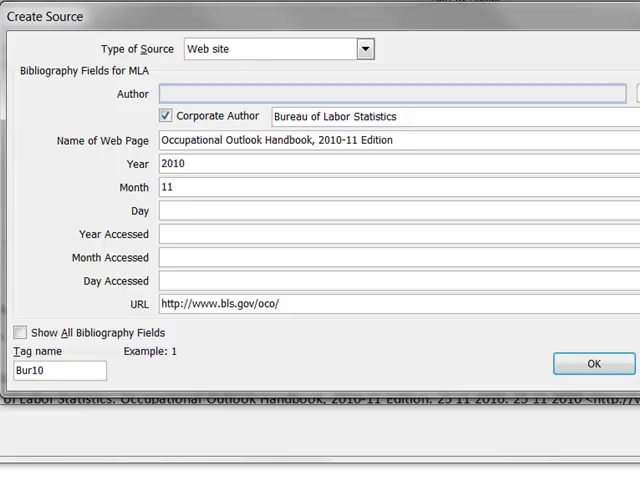
pyautogui.write('25')
pyautogui.click(398, 234)
pyautogui.write('2010')
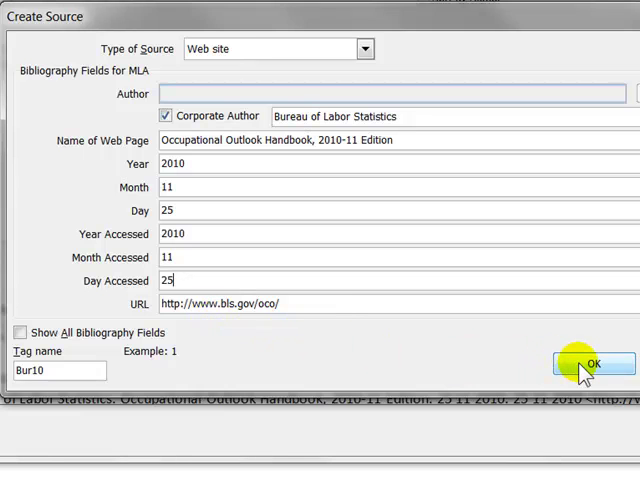
pyautogui.click(592, 364)
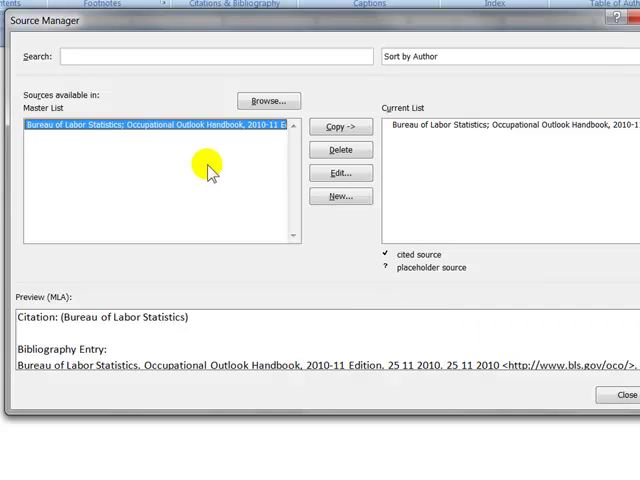
pyautogui.moveTo(388, 164)
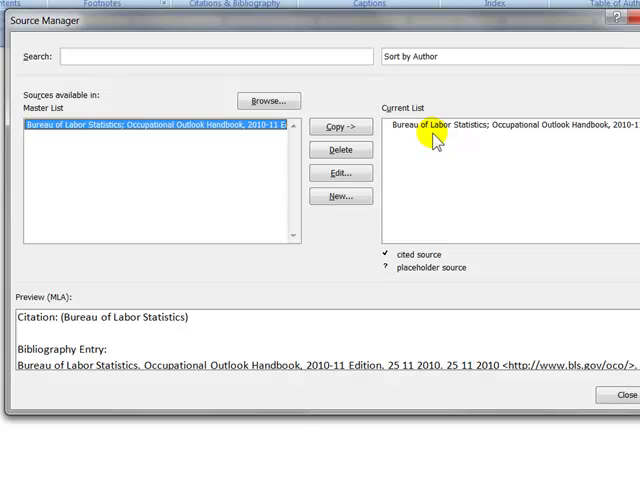
pyautogui.moveTo(424, 148)
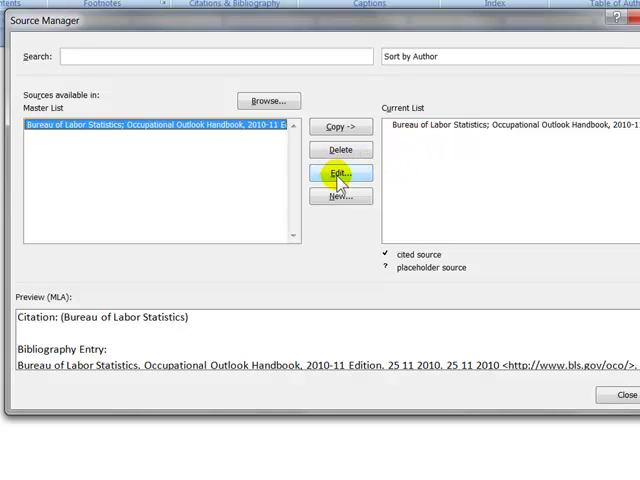
# - Reopen the source's details, accept them unchanged, and close Source Manager
pyautogui.click(340, 174)
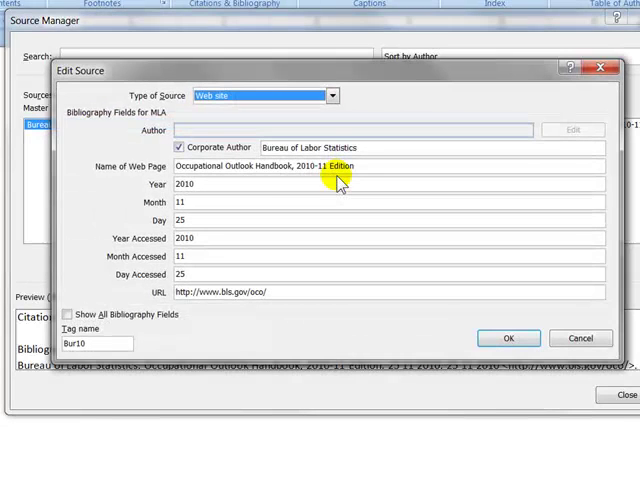
pyautogui.moveTo(540, 304)
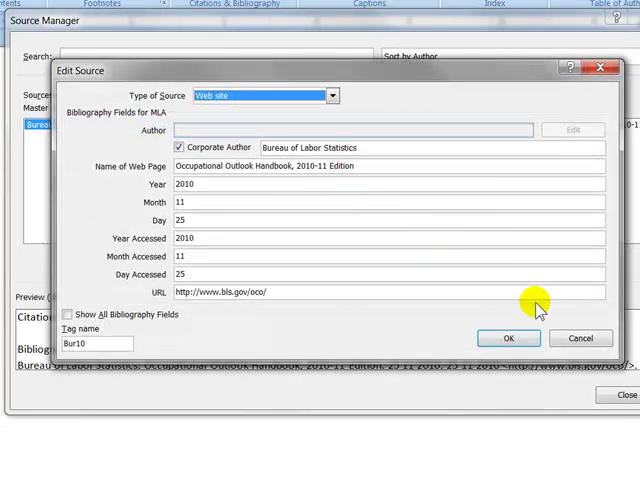
pyautogui.click(508, 338)
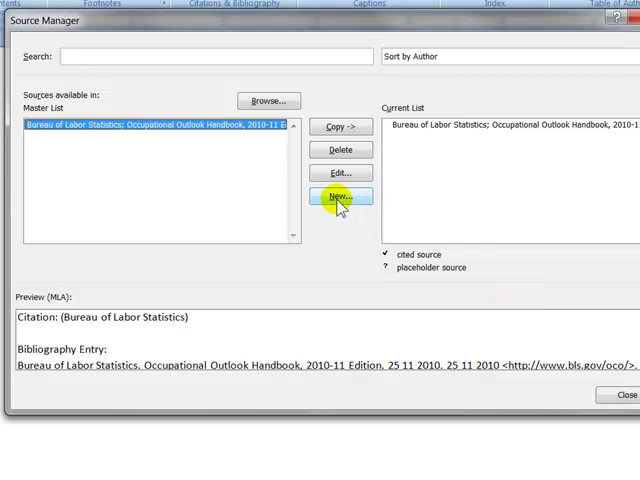
pyautogui.moveTo(476, 290)
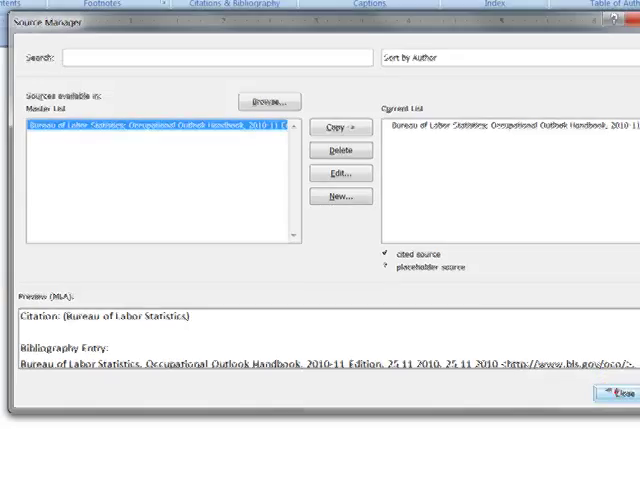
pyautogui.click(602, 394)
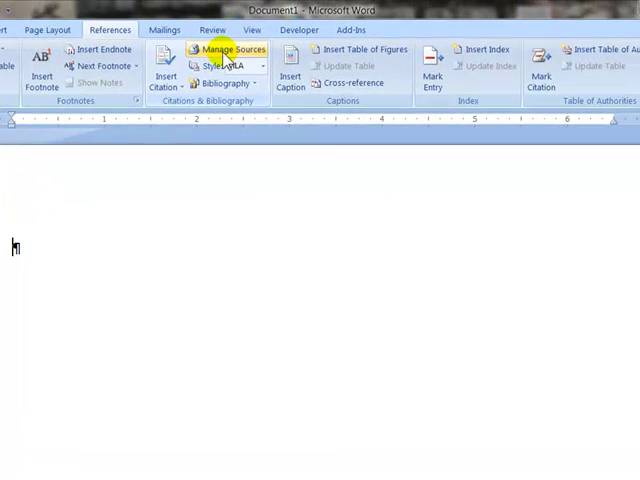
pyautogui.moveTo(228, 54)
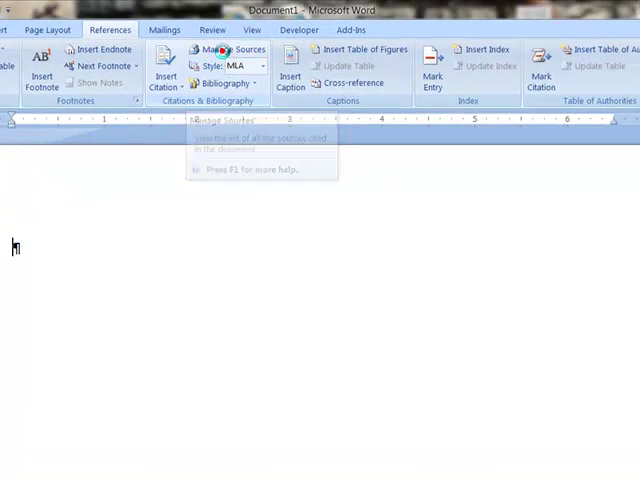
# - Write a placeholder paragraph ending with a Bureau of Labor Statistics citation
pyautogui.click(230, 50)
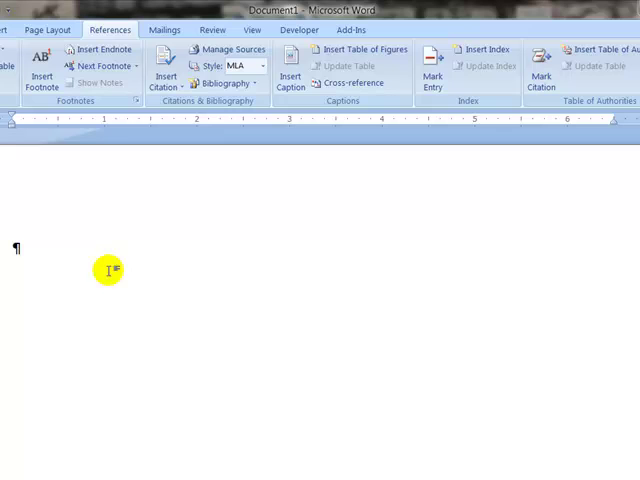
pyautogui.moveTo(58, 260)
pyautogui.write('asldfk aslfj alksdj ladj flasjdfkladflk ajdlf')
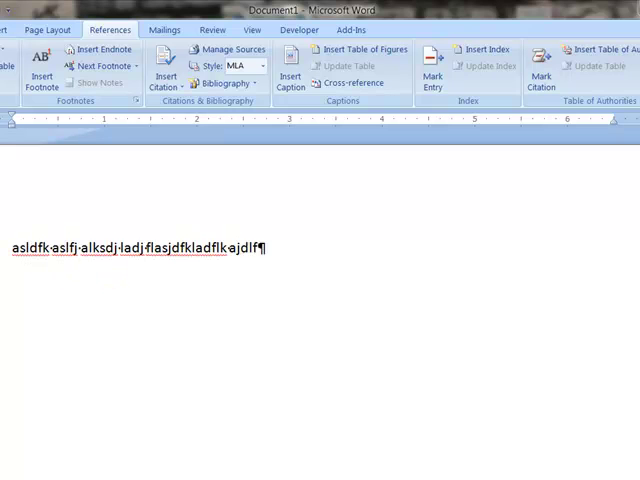
pyautogui.write('jasldk jalsdfj ladjf laksdj kajdflkasjdflkasjdlfkjasldfj')
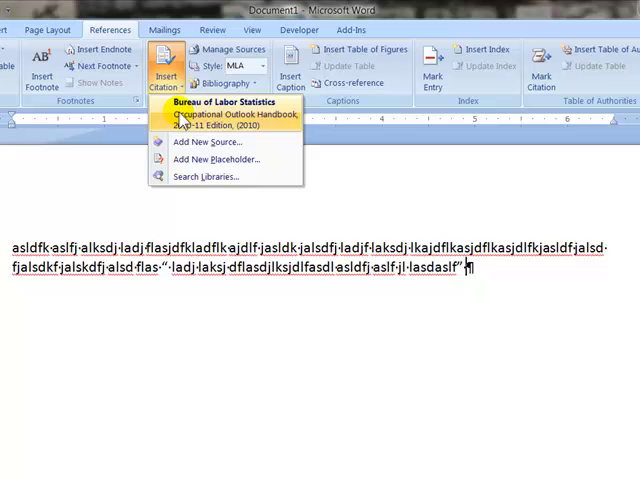
pyautogui.click(224, 114)
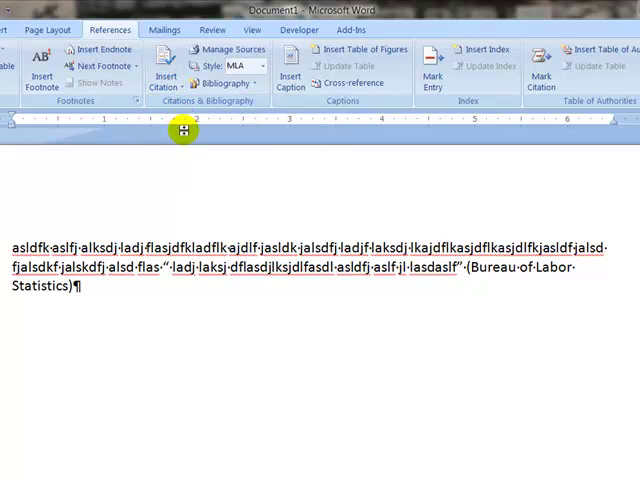
pyautogui.moveTo(184, 136)
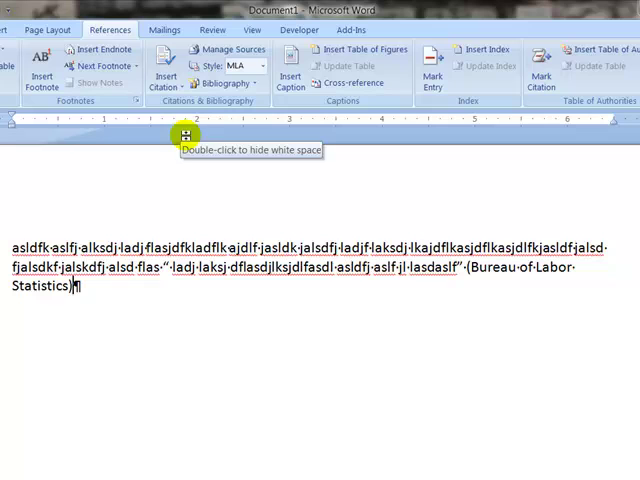
# - Start a second placeholder paragraph and bring up the sources to cite
pyautogui.press('enter')
pyautogui.write('asld klasdk ladj flasdlk alsd ')
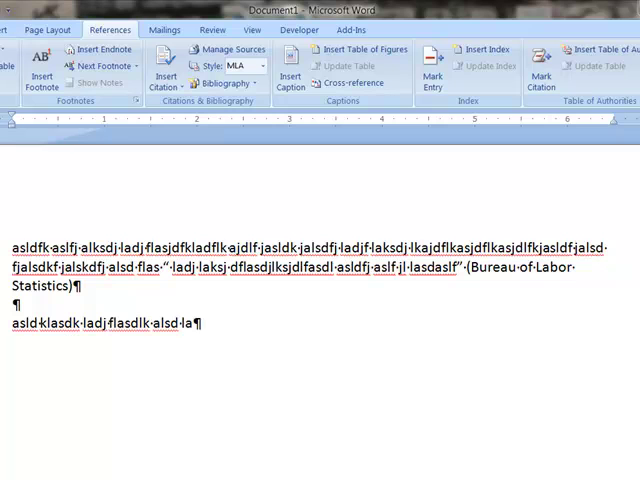
pyautogui.write('la dlkajdl elkd las laks dlaklasjdlaksdl kasldk als las lak jlaskj')
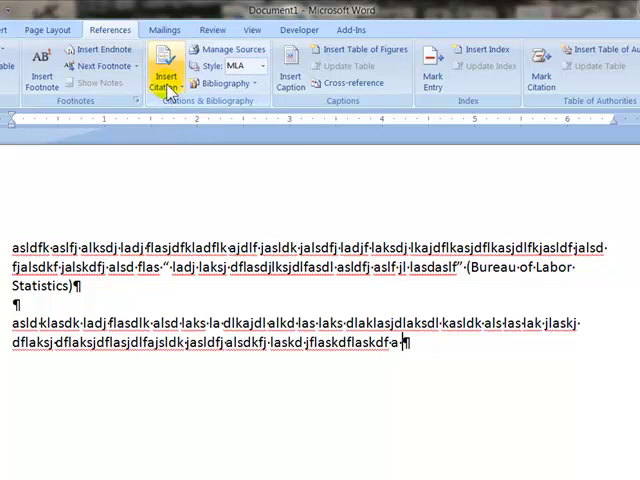
pyautogui.click(168, 72)
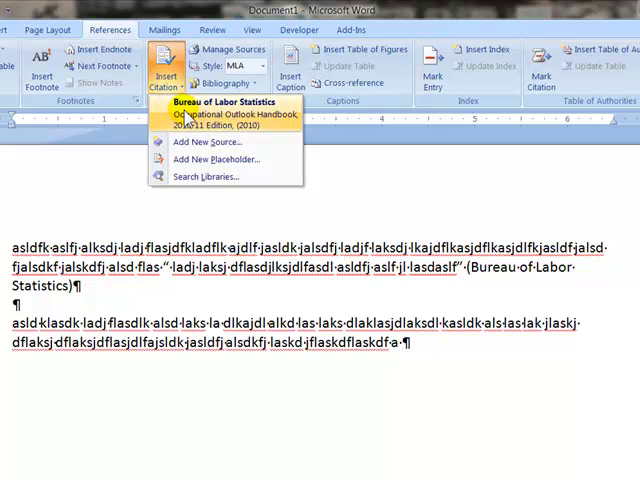
# - Cite Bureau of Labor Statistics after the second paragraph and start a new page for Works Cited
pyautogui.click(220, 112)
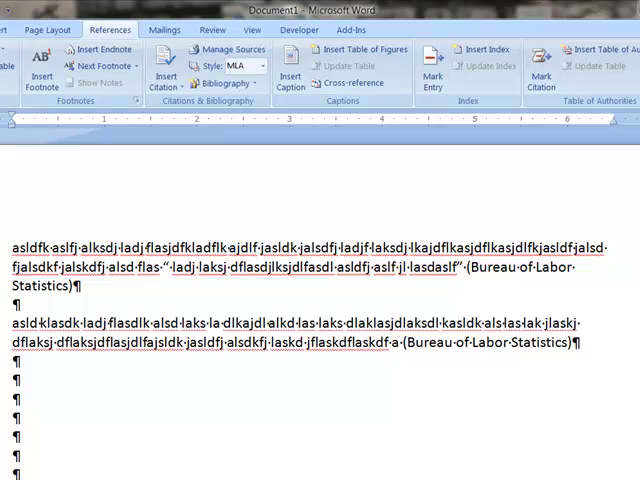
pyautogui.scroll(-3)
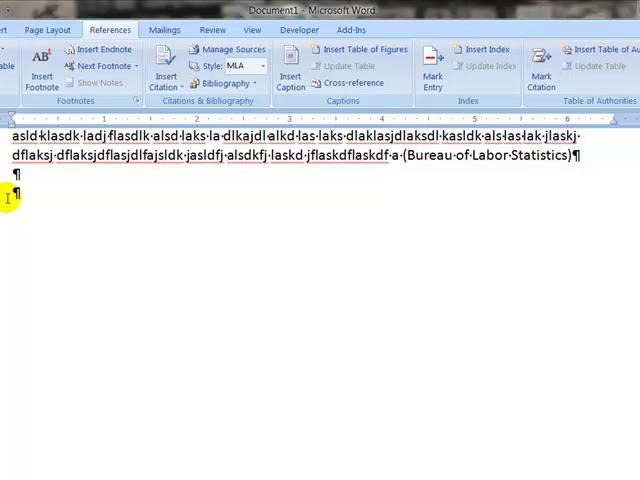
pyautogui.press('ctrl+a')
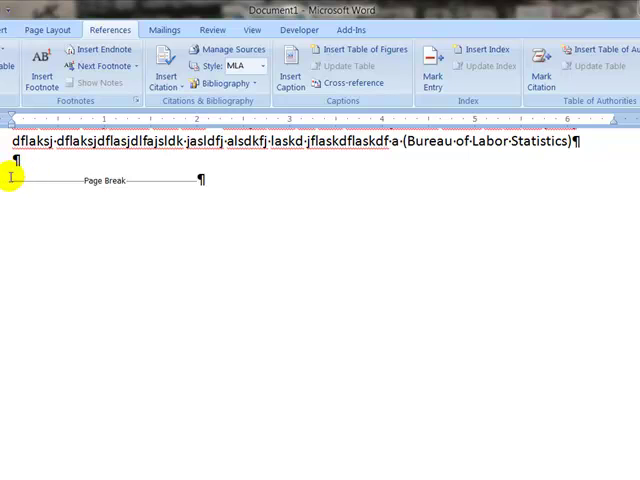
pyautogui.moveTo(42, 182)
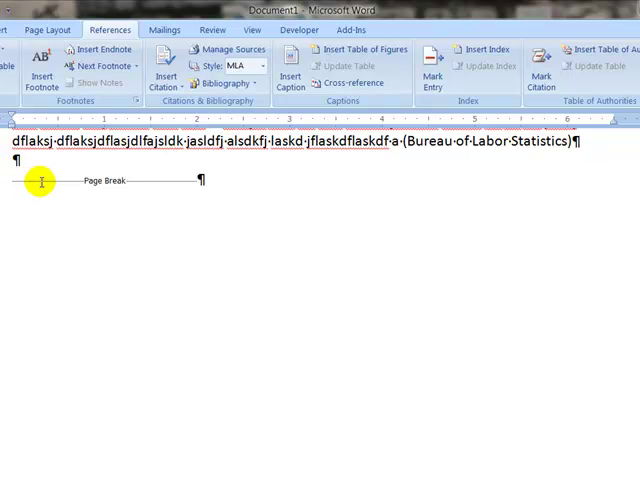
pyautogui.moveTo(90, 182)
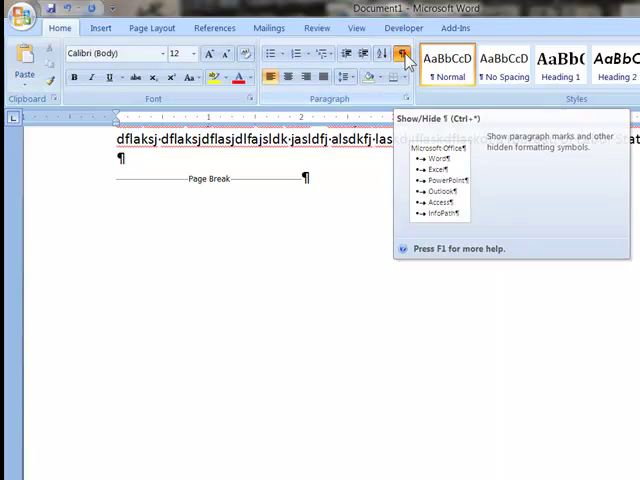
# - Toggle formatting marks off and back on, then bring up the View options
pyautogui.click(404, 54)
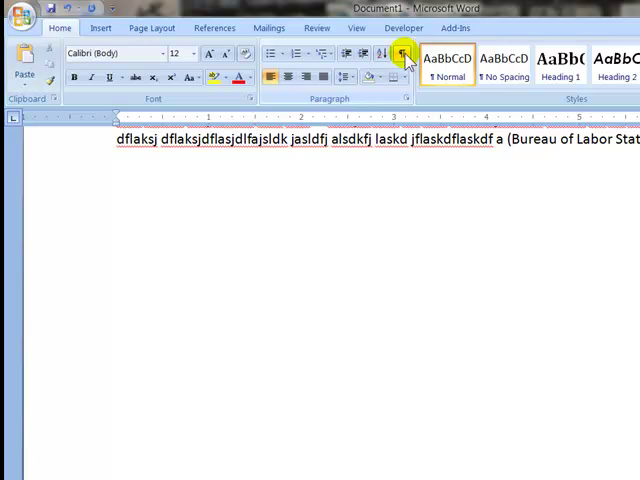
pyautogui.click(400, 54)
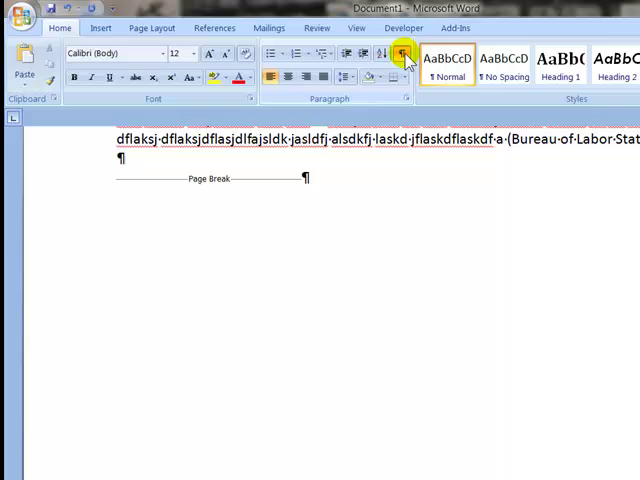
pyautogui.click(316, 28)
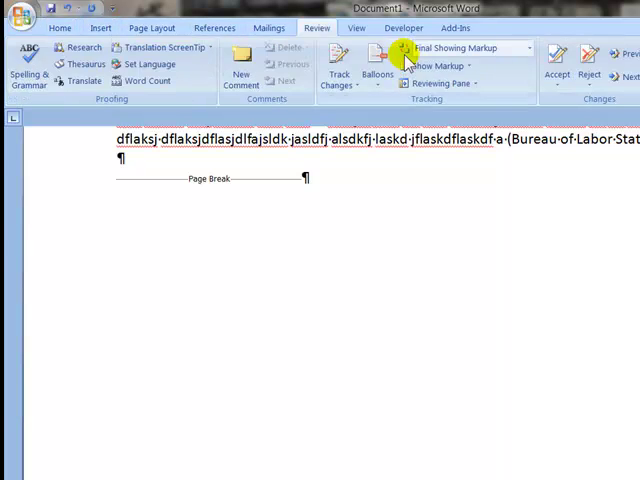
pyautogui.click(356, 28)
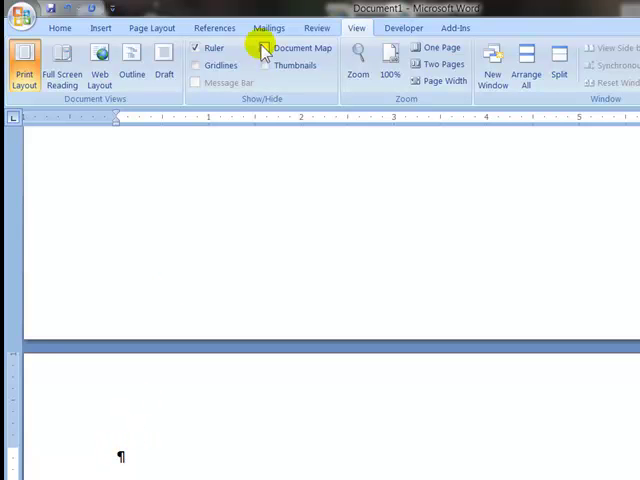
# - Insert the built-in Works Cited bibliography listing the Bureau of Labor Statistics entry
pyautogui.click(214, 28)
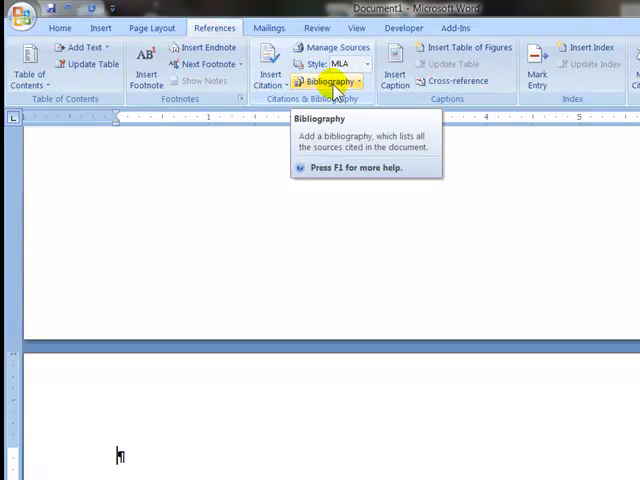
pyautogui.moveTo(330, 82)
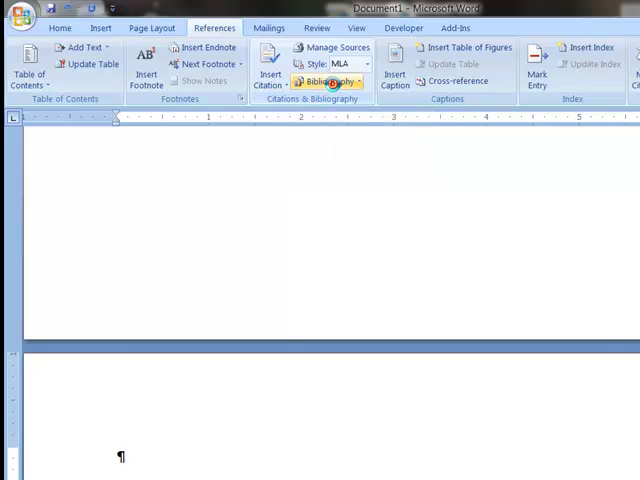
pyautogui.click(324, 82)
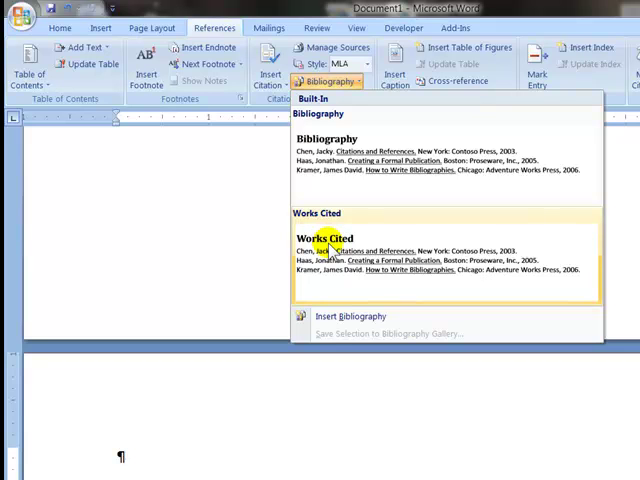
pyautogui.click(330, 244)
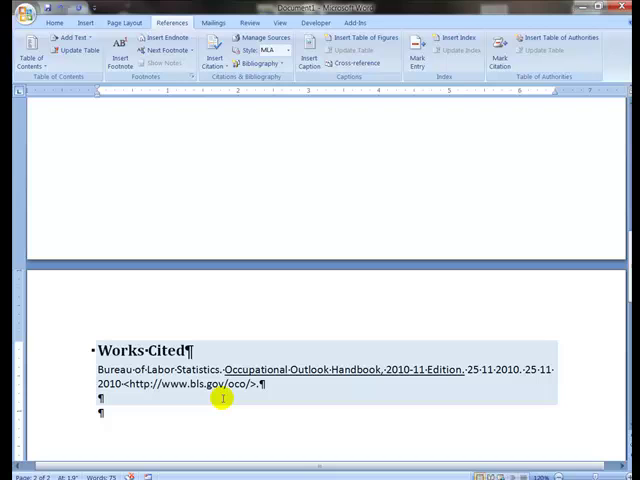
pyautogui.moveTo(224, 400)
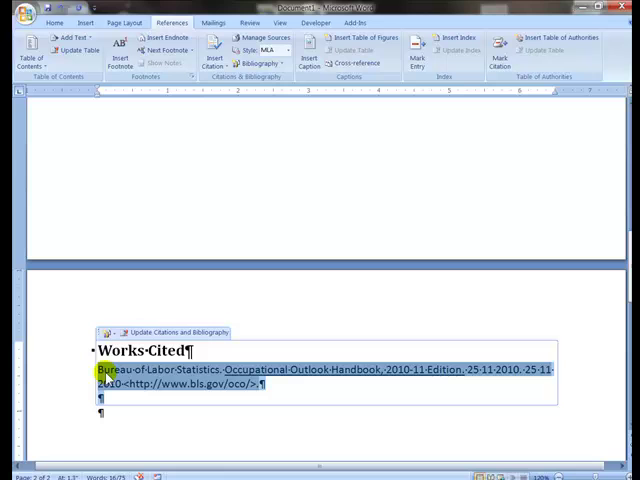
pyautogui.moveTo(126, 212)
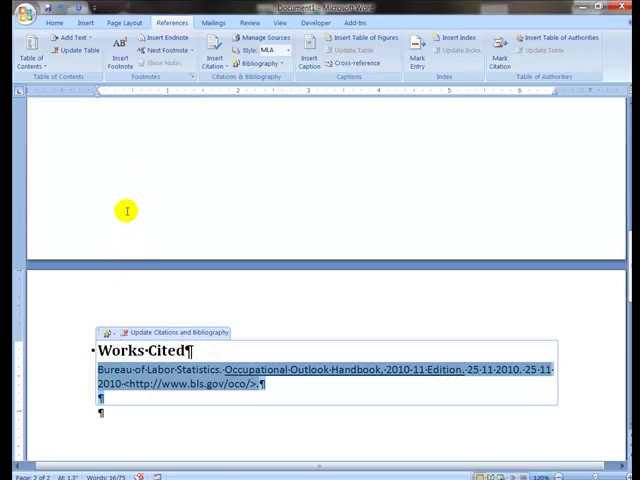
pyautogui.moveTo(100, 112)
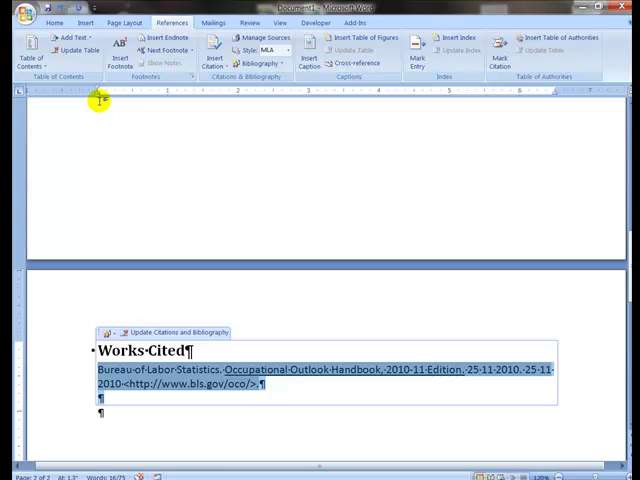
pyautogui.moveTo(484, 122)
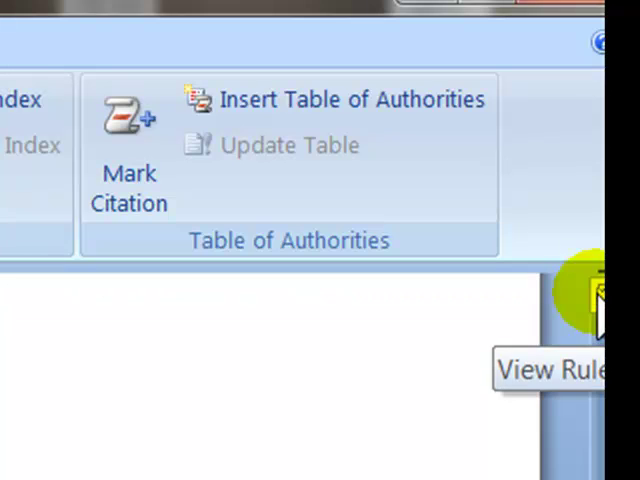
# - Show the ruler and drag the Hanging Indent marker right to indent the entry's second line
pyautogui.click(600, 296)
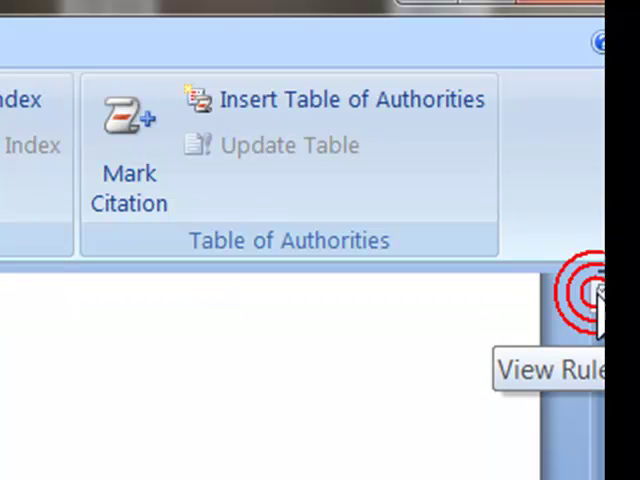
pyautogui.click(600, 296)
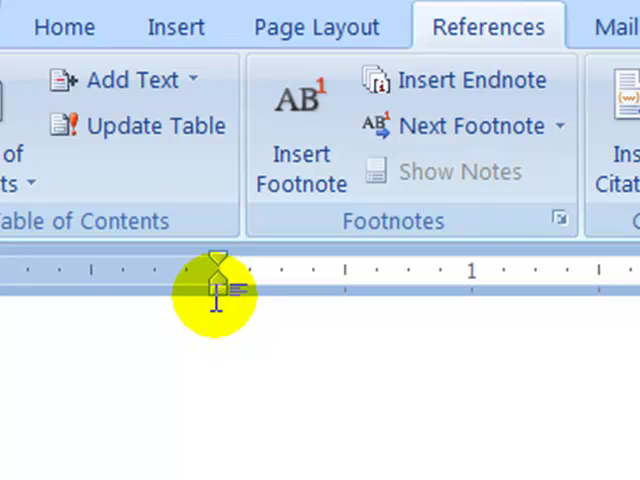
pyautogui.moveTo(218, 284)
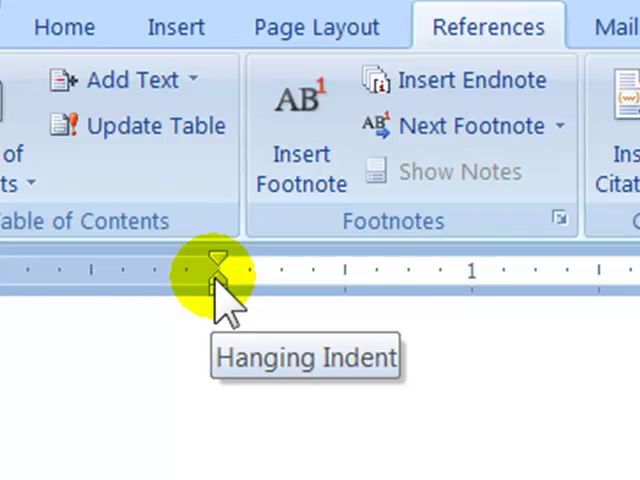
pyautogui.moveTo(216, 270); pyautogui.dragTo(270, 270)
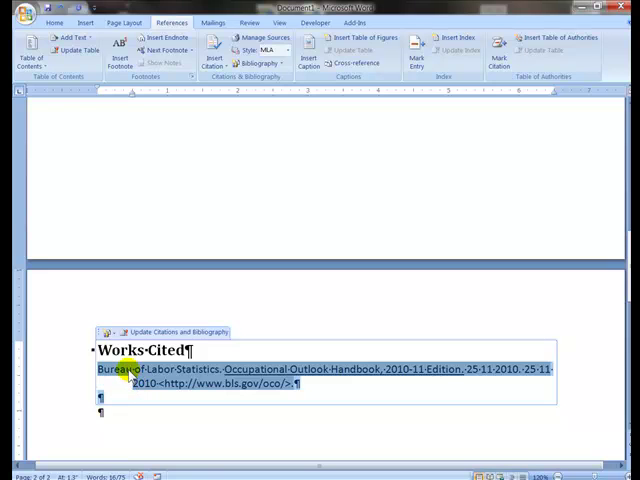
# - Set the Works Cited entry's line spacing to 2.0 from the Home paragraph tools
pyautogui.click(52, 22)
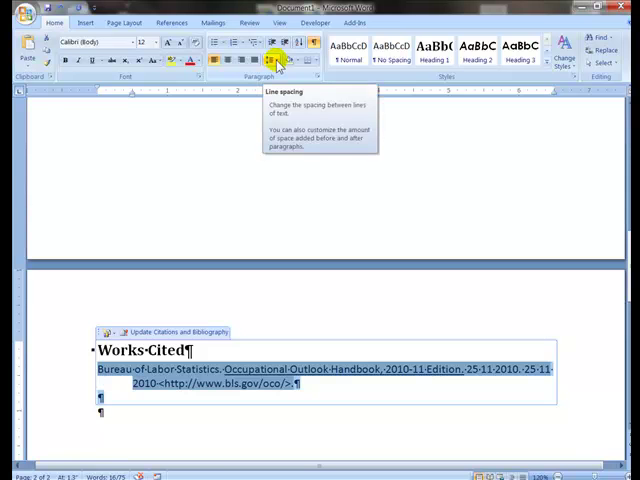
pyautogui.click(276, 56)
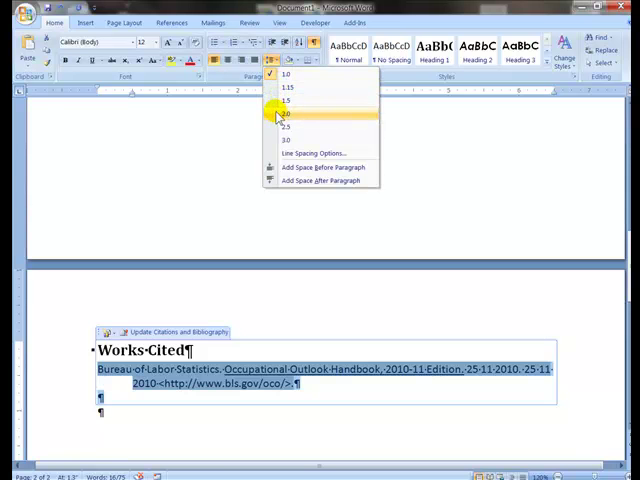
pyautogui.click(286, 112)
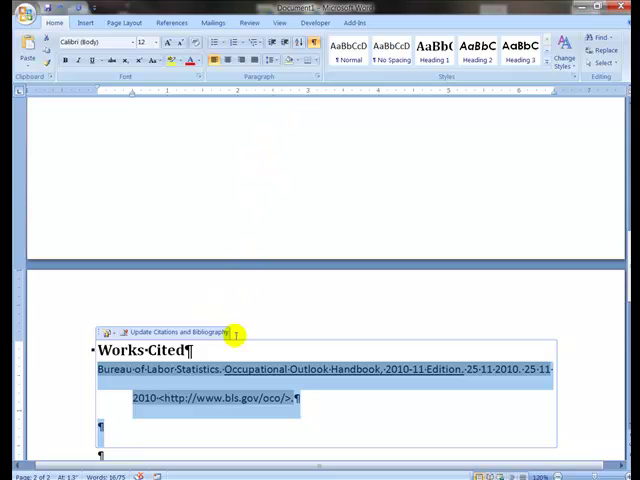
# - Center the Works Cited heading on the page
pyautogui.click(236, 368)
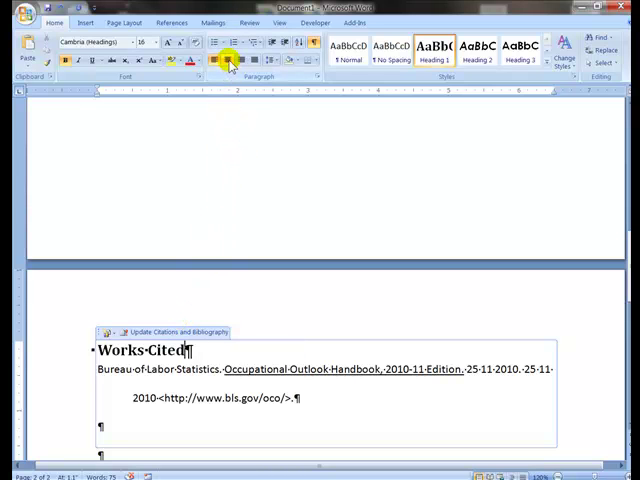
pyautogui.click(228, 56)
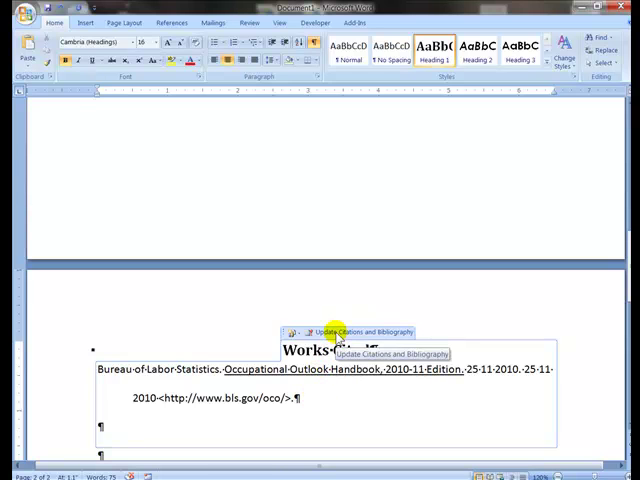
# - Update Citations and Bibliography so the entry regenerates single-spaced without the hanging indent
pyautogui.click(336, 332)
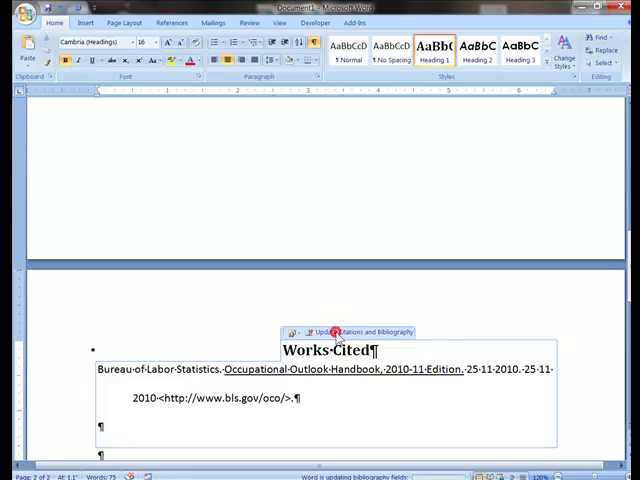
pyautogui.click(334, 332)
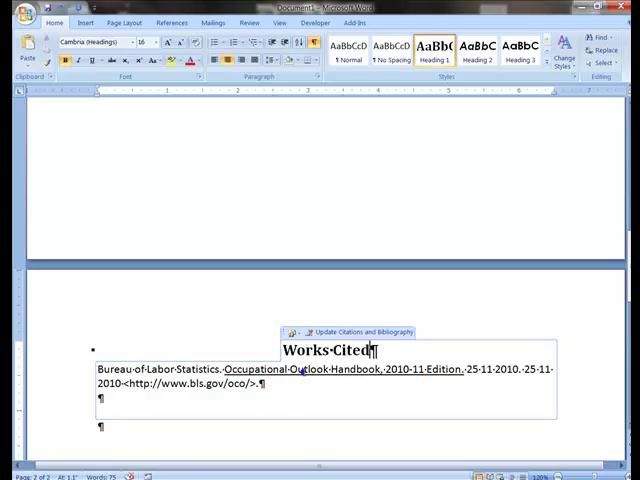
pyautogui.rightClick(330, 350)
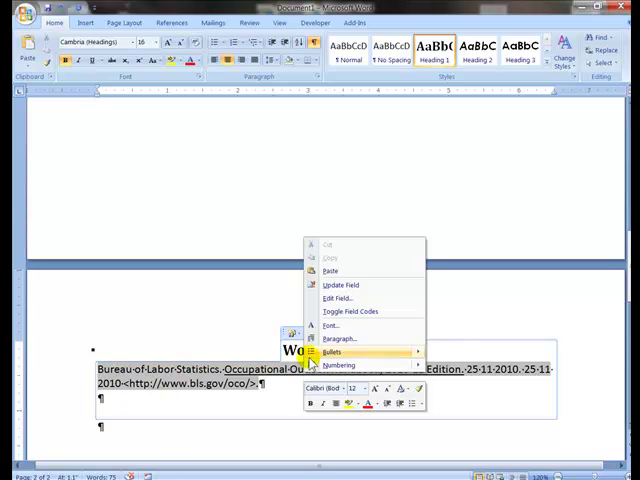
pyautogui.moveTo(338, 284)
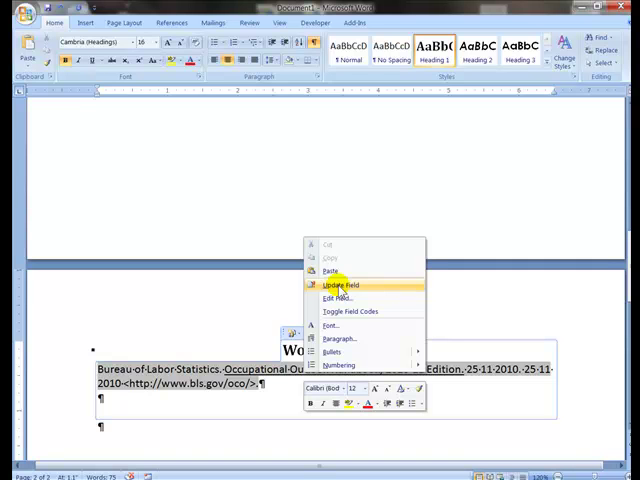
pyautogui.click(328, 284)
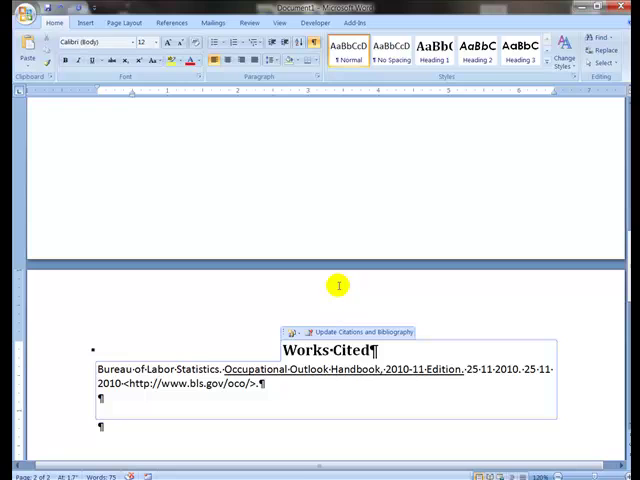